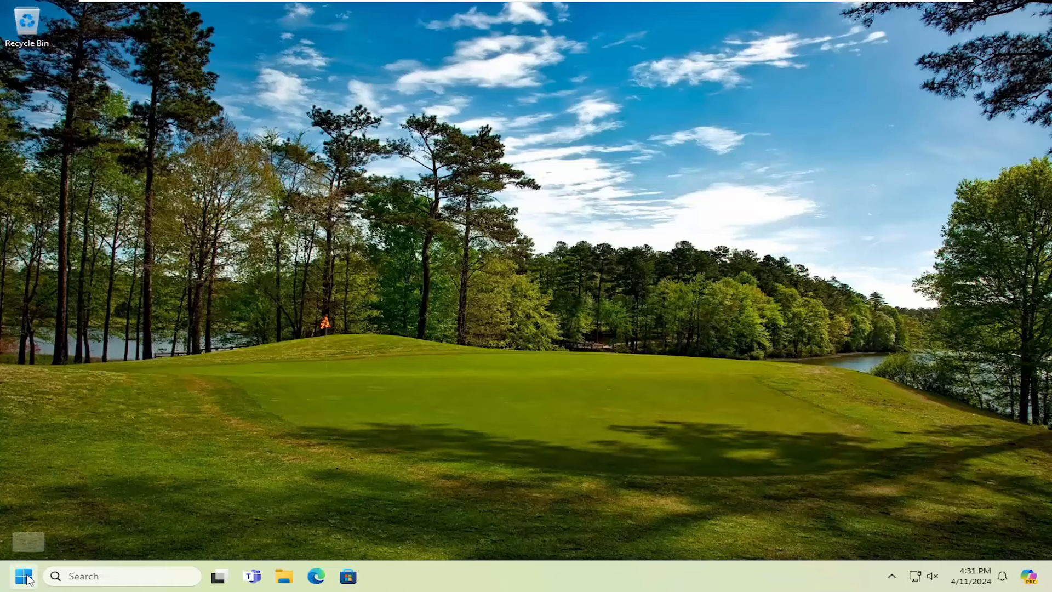
Search 'cmd' and launch Command Prompt as administrator, approving the UAC prompt
text(cmd)
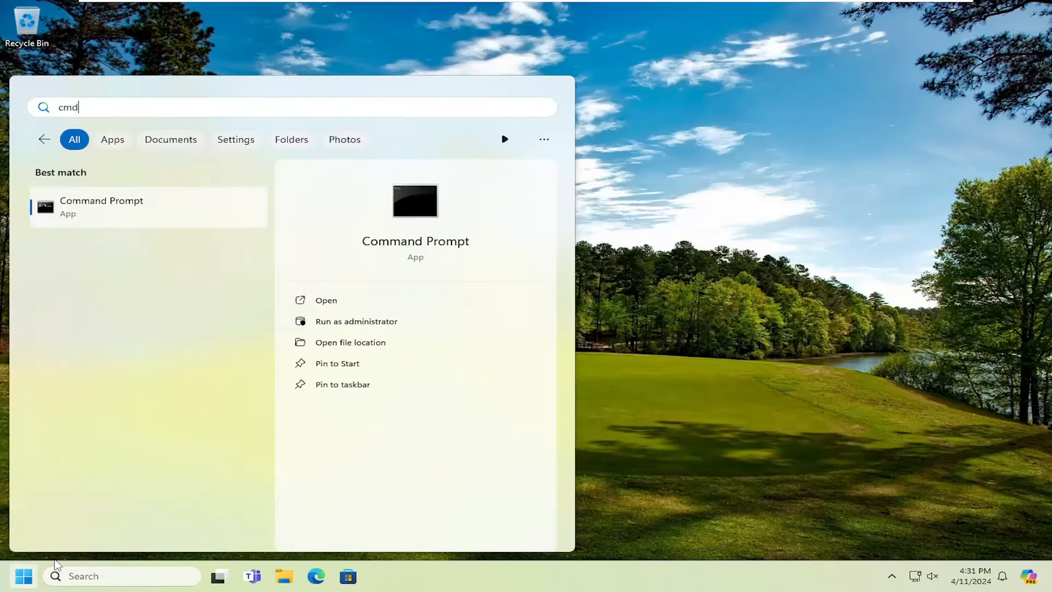
mouse_move(67, 211)
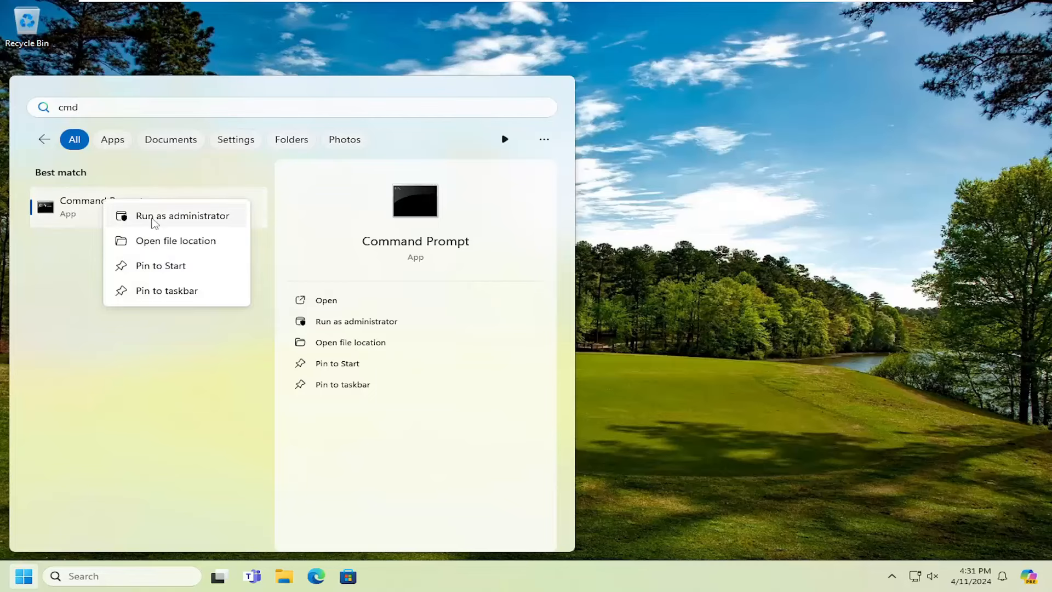
click(182, 215)
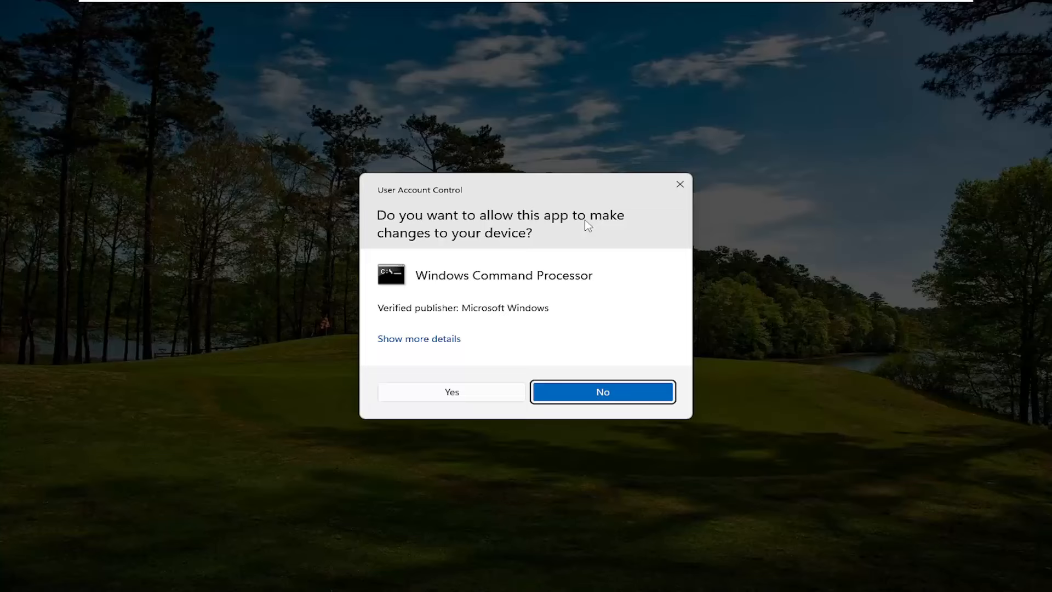
click(451, 392)
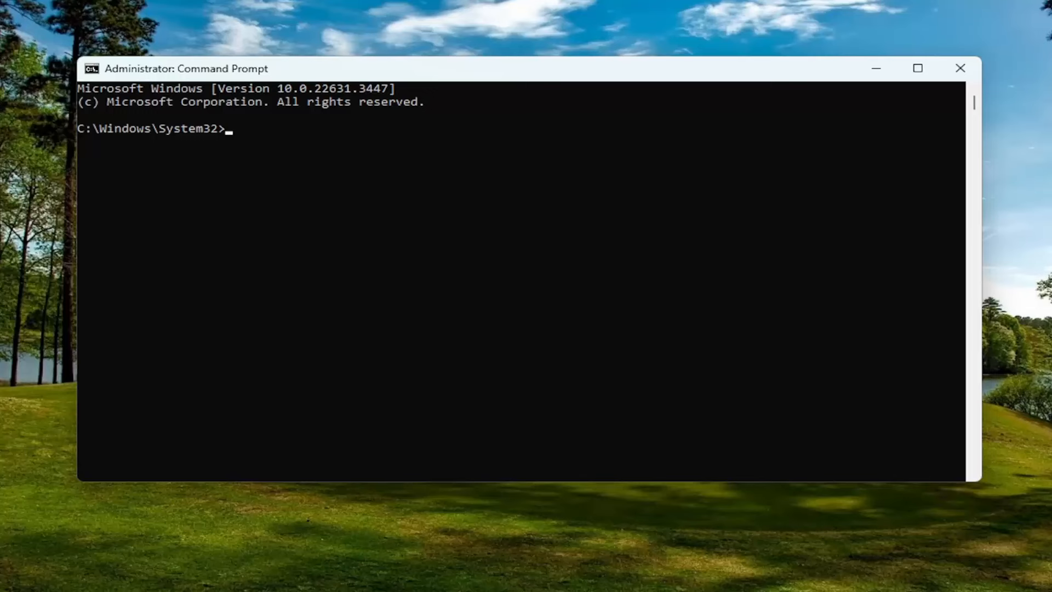
mouse_move(508, 72)
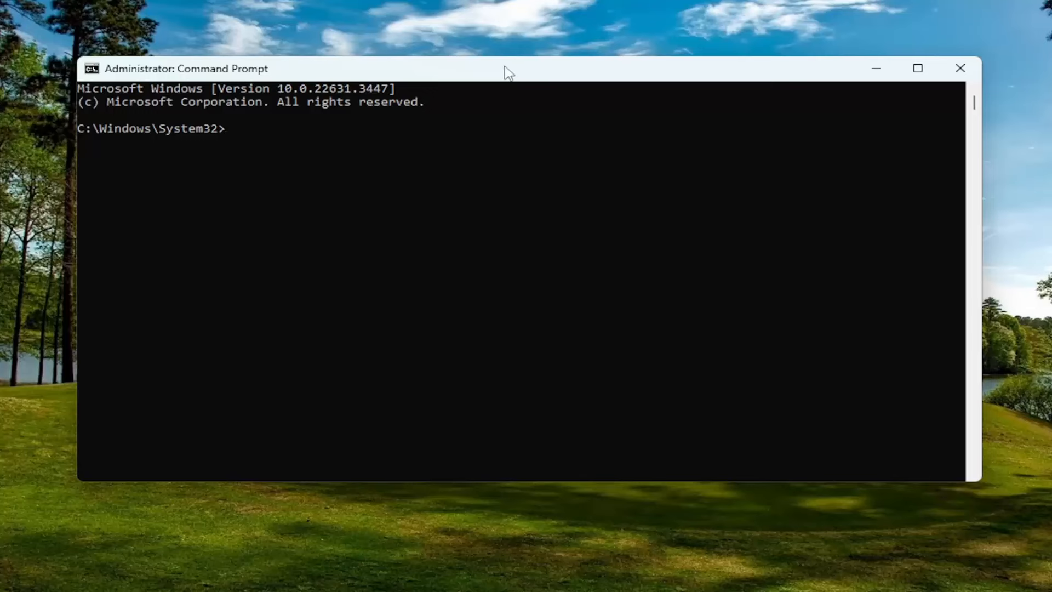
Paste and run 'Dism /Online /Cleanup-Image /RestoreHealth' to repair the Windows image
right_click(506, 71)
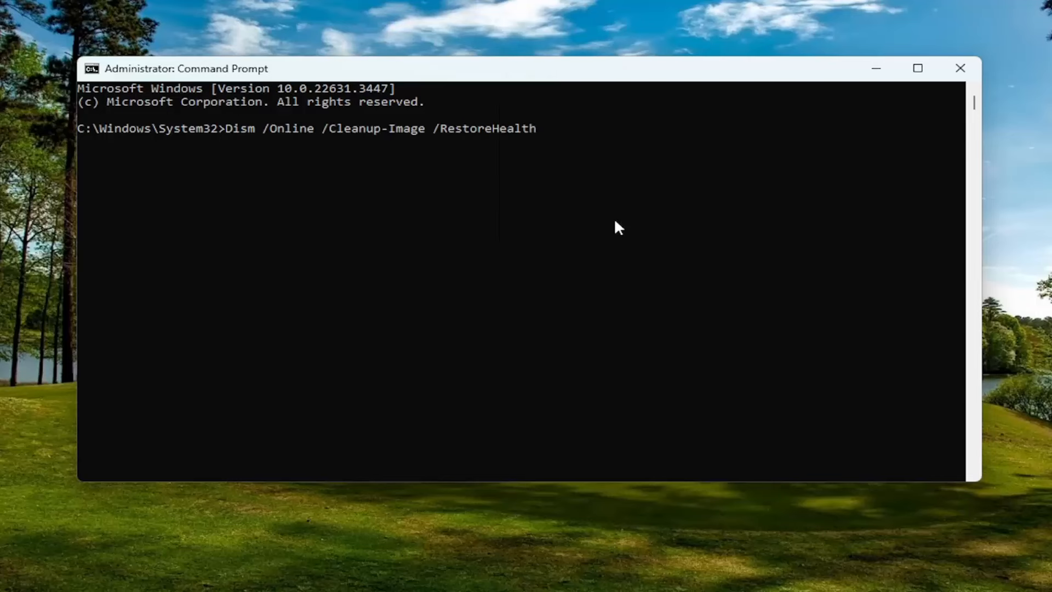
key(Return)
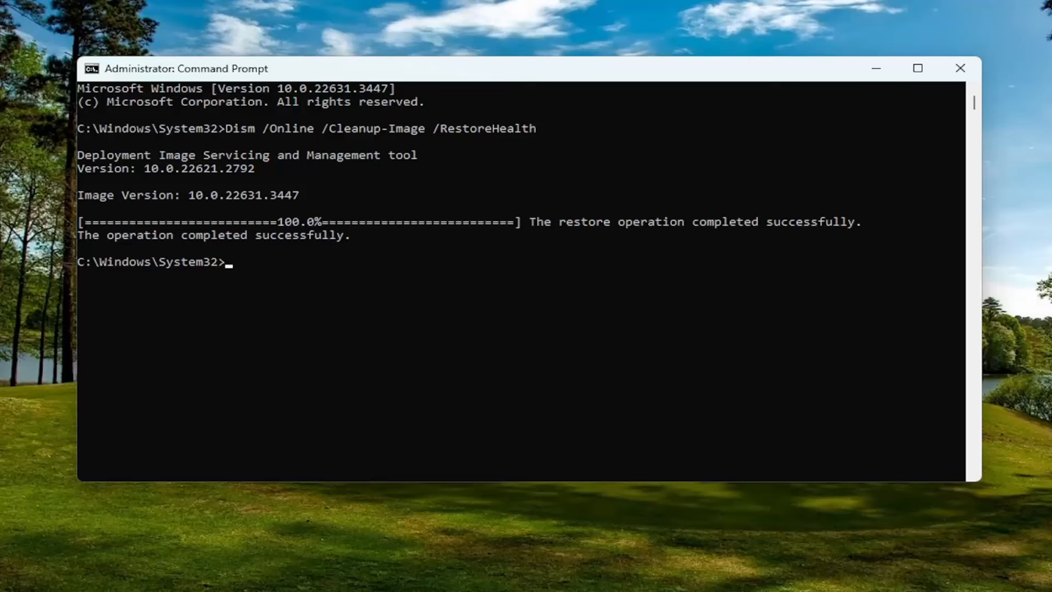
mouse_move(610, 107)
text(sfc /scannow)
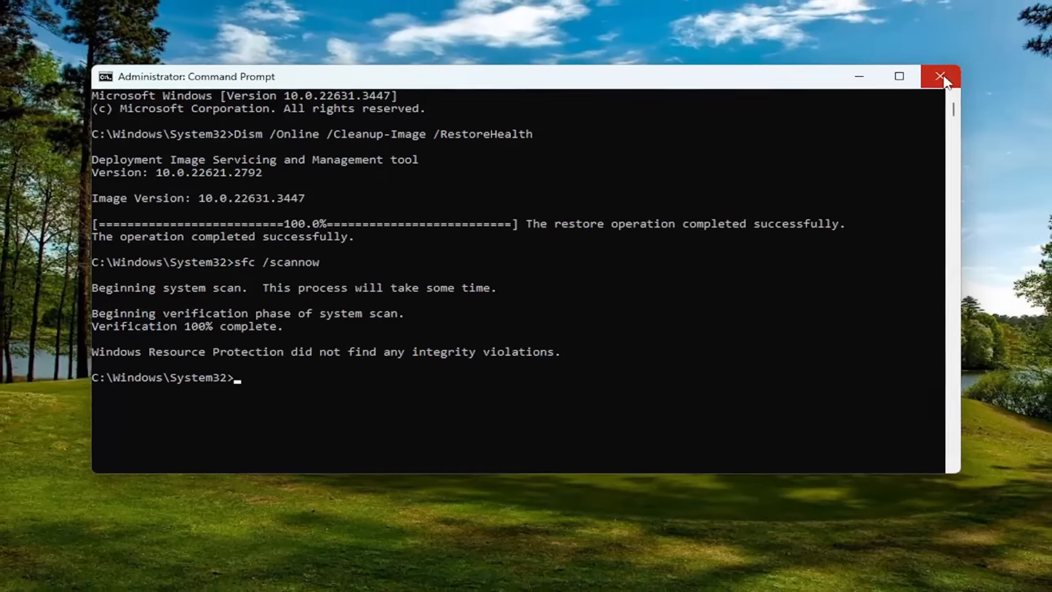
Close the administrator Command Prompt after sfc reports no integrity violations
click(941, 76)
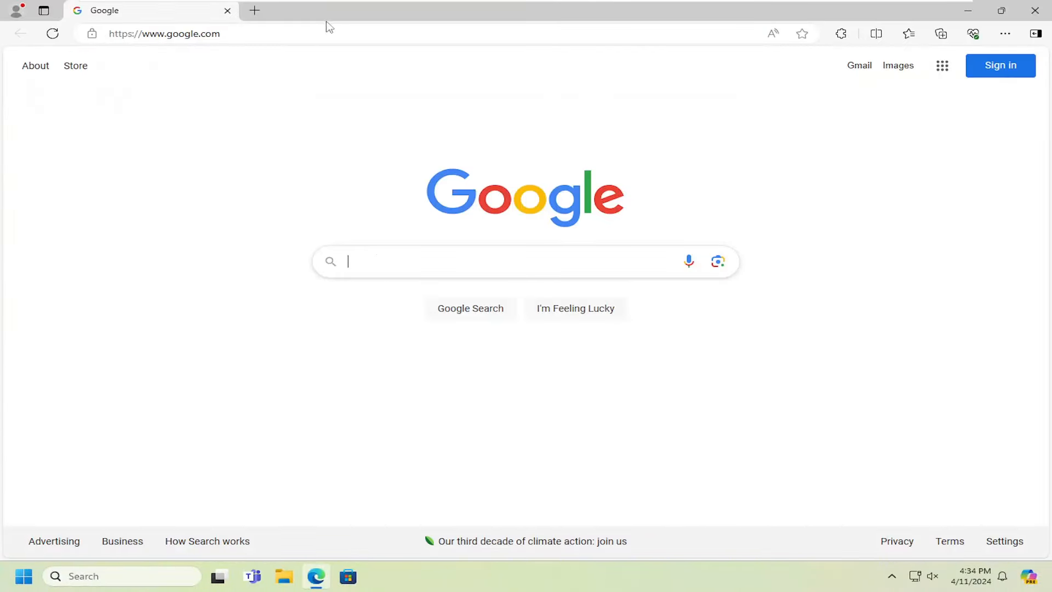
Search 'visual c++', download vc_redist.x64.exe from Microsoft, and run the installer
text(visualc)
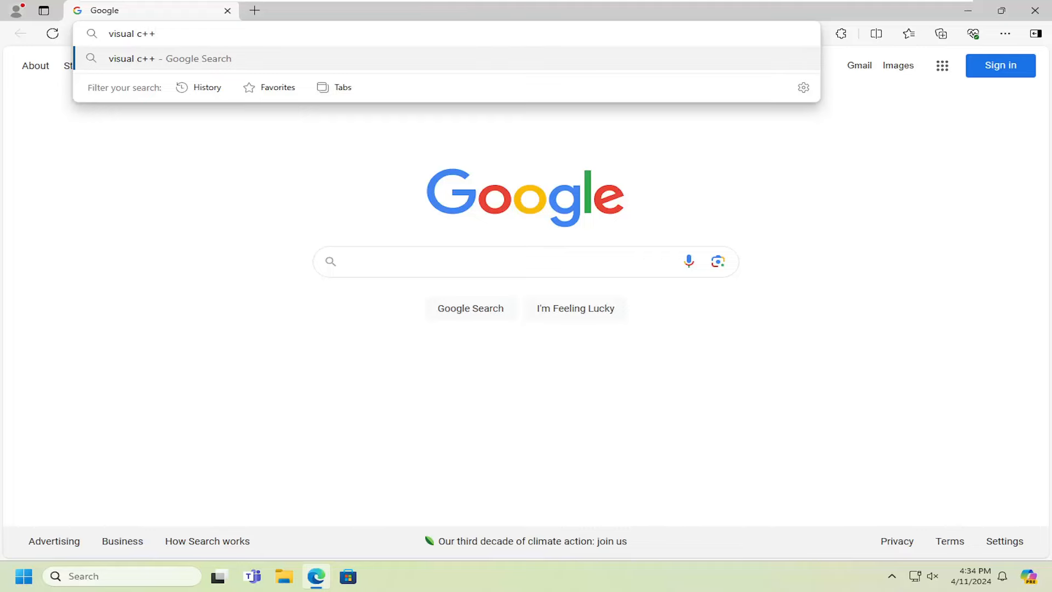
click(169, 59)
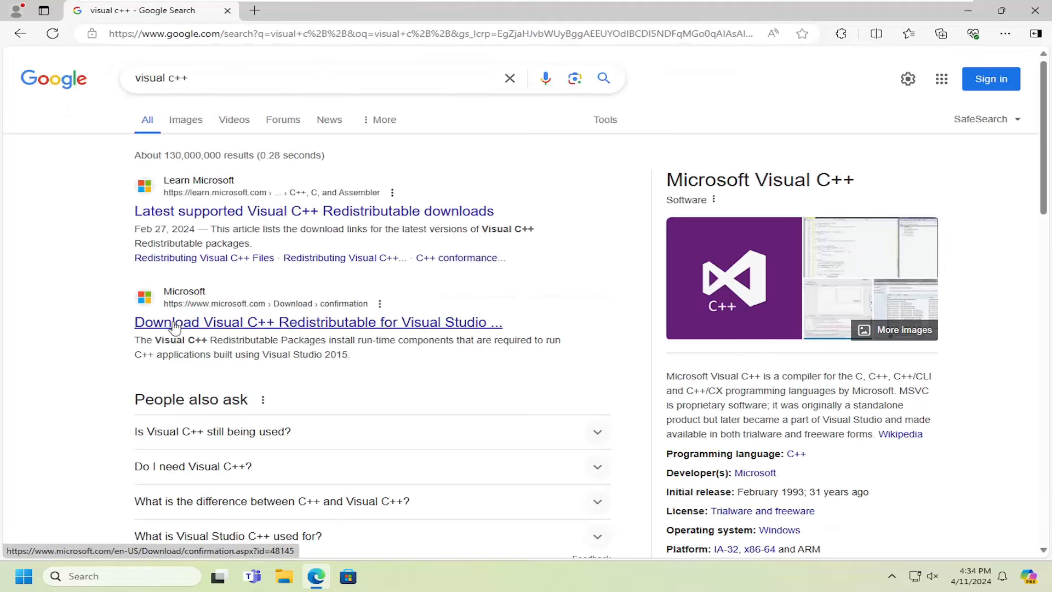
mouse_move(262, 329)
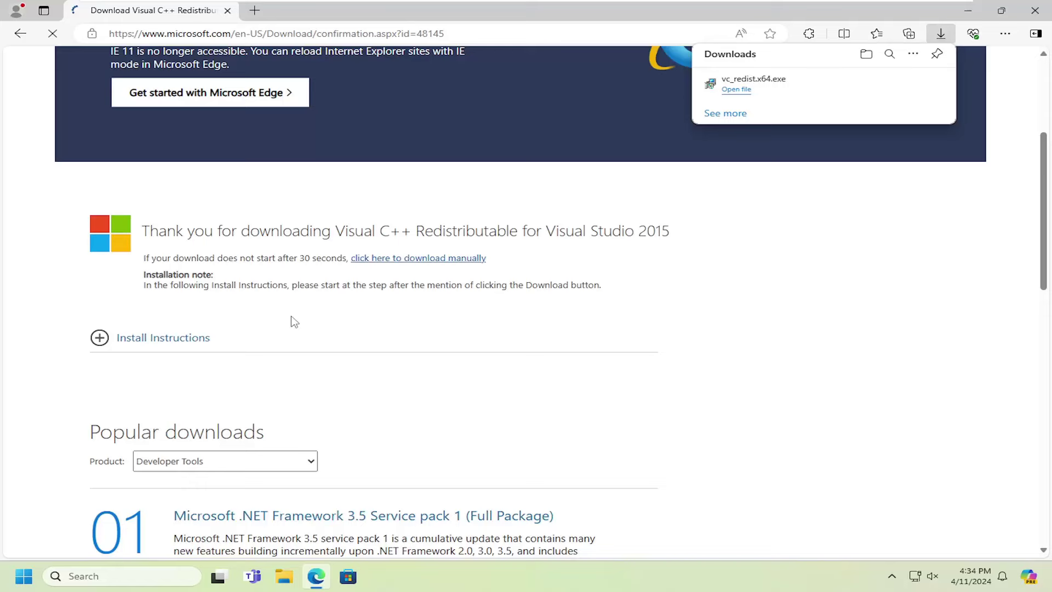
scroll(up, 3)
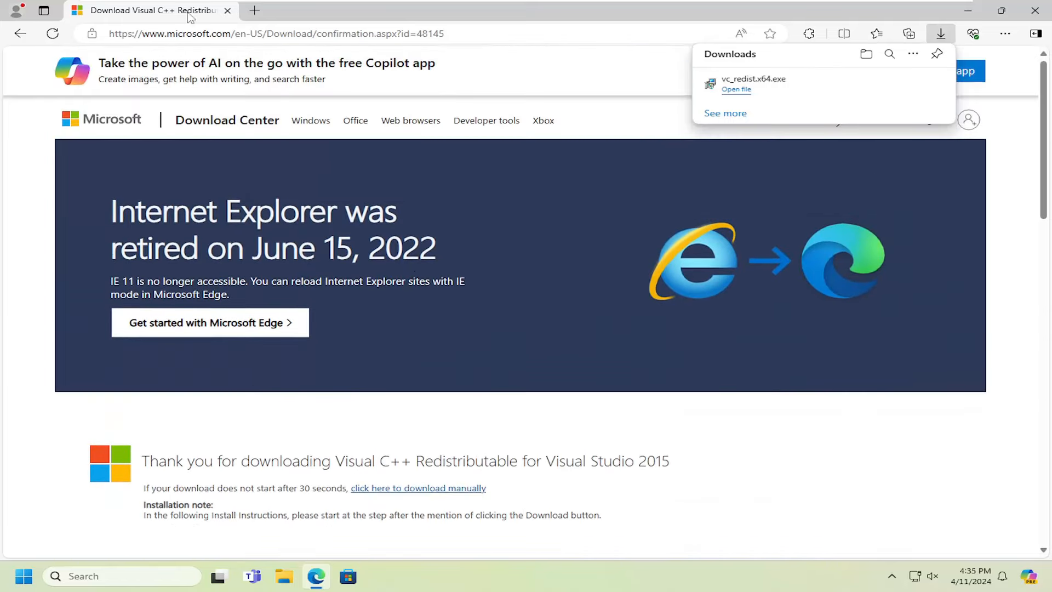
mouse_move(777, 88)
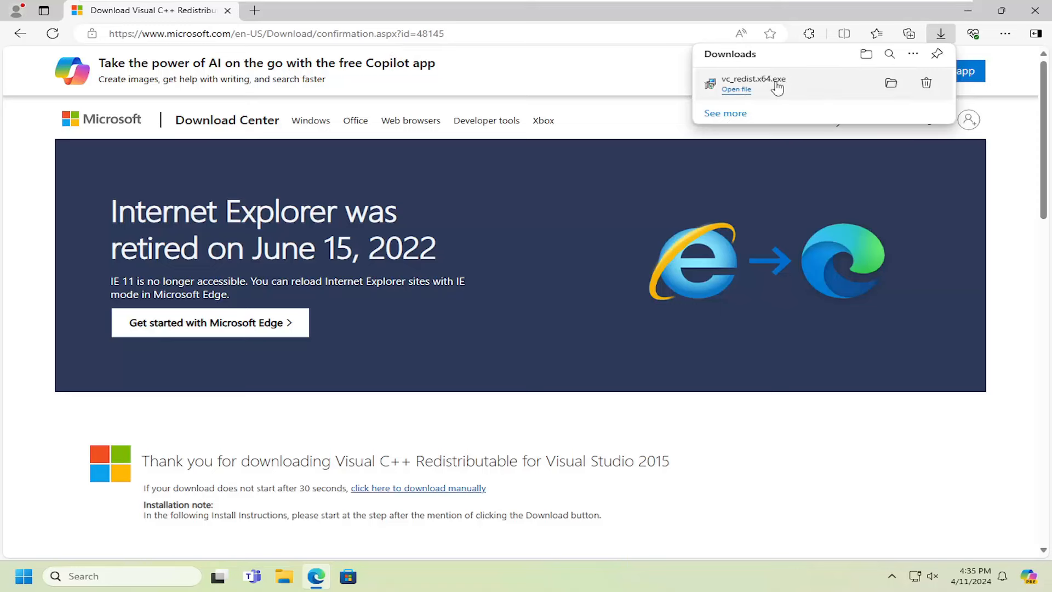
click(736, 89)
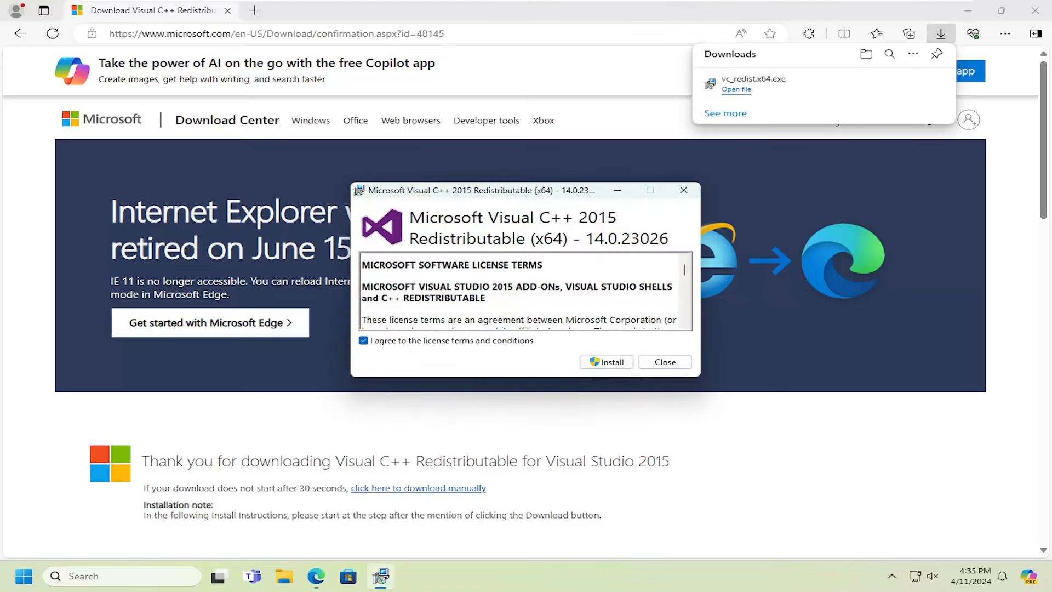
Try installing the 2015 Redistributable, dismiss the already-installed error, and close Edge
click(606, 362)
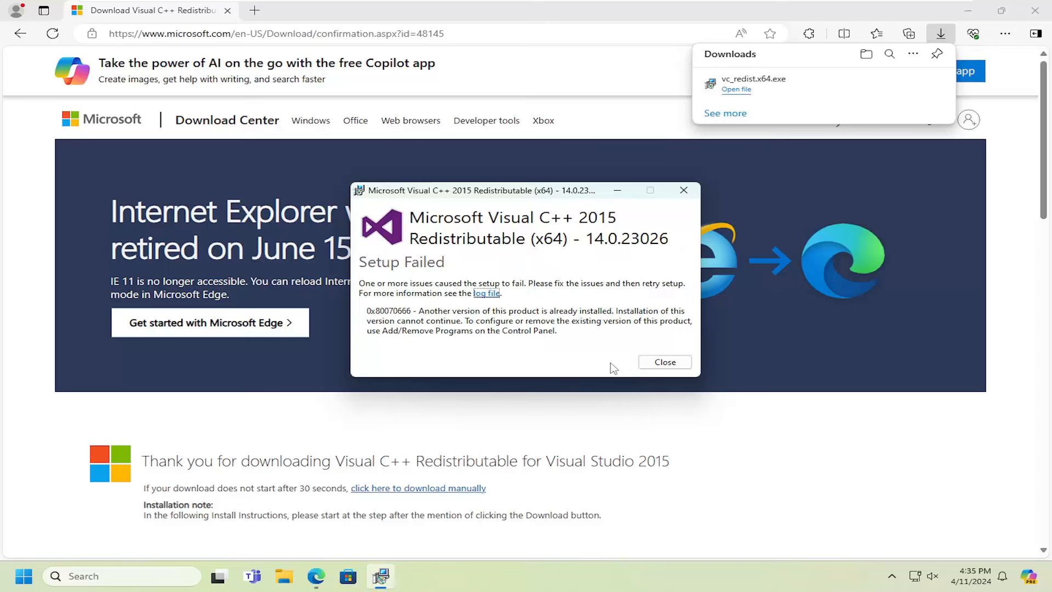
mouse_move(448, 333)
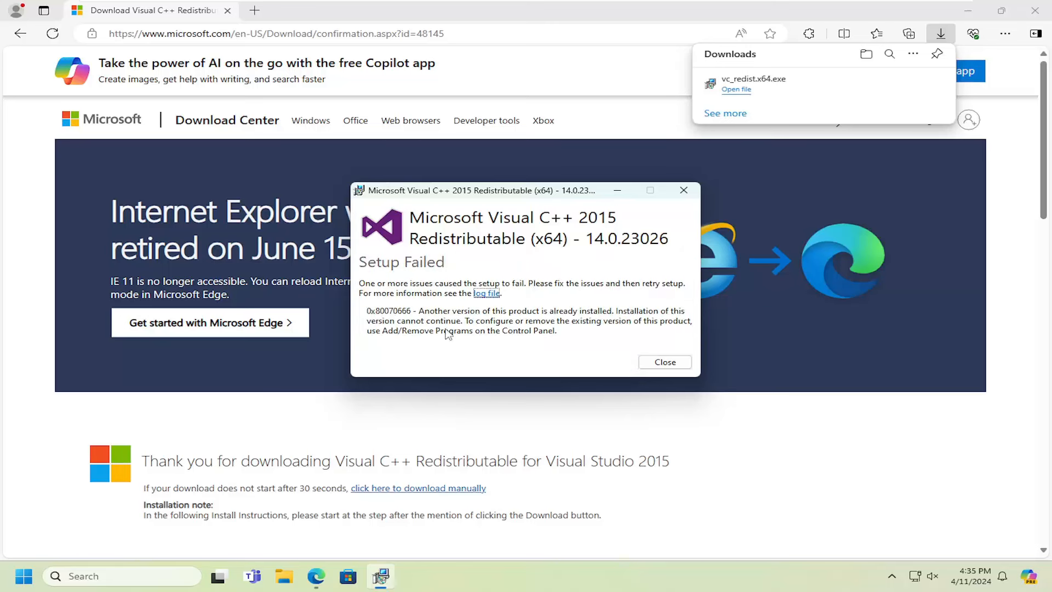
mouse_move(393, 232)
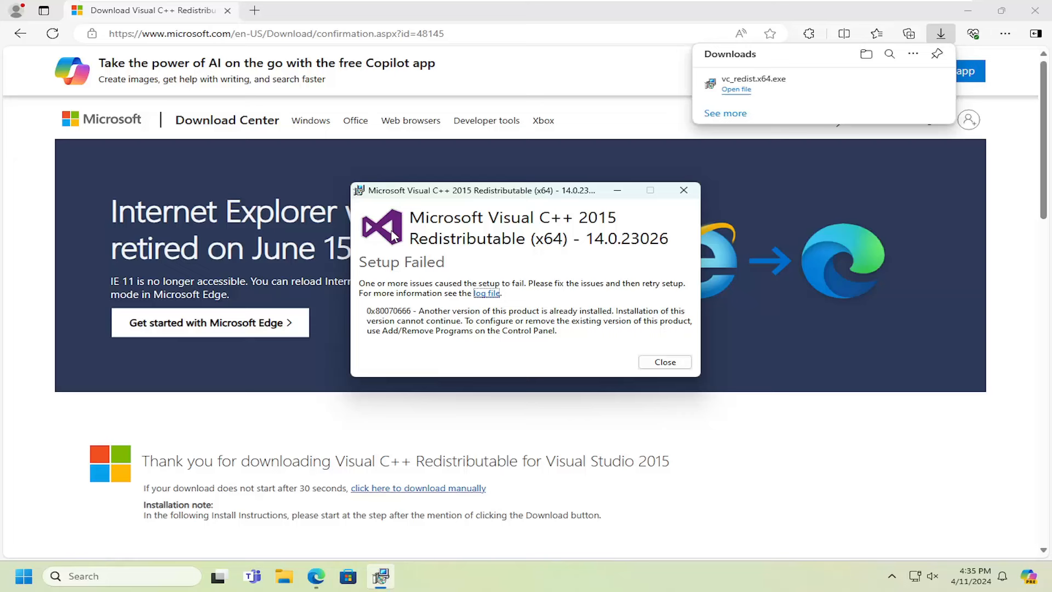
mouse_move(508, 334)
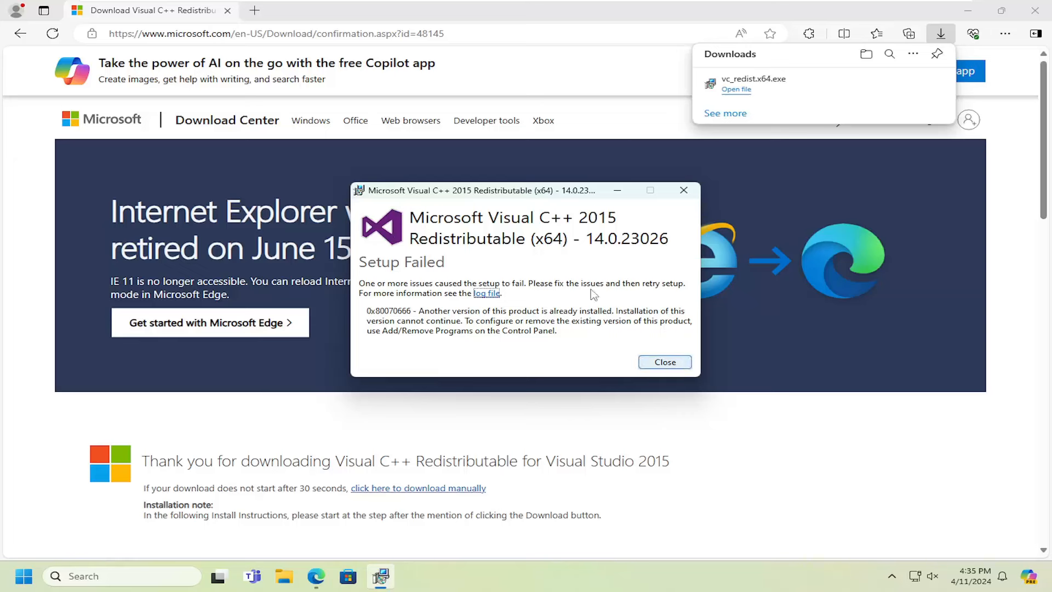
mouse_move(665, 362)
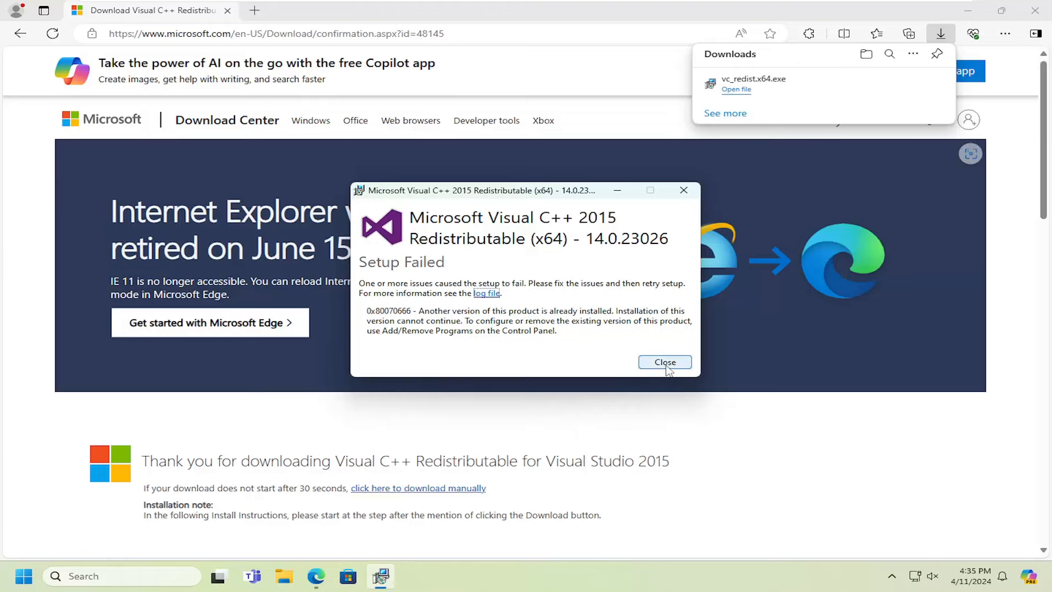
click(665, 362)
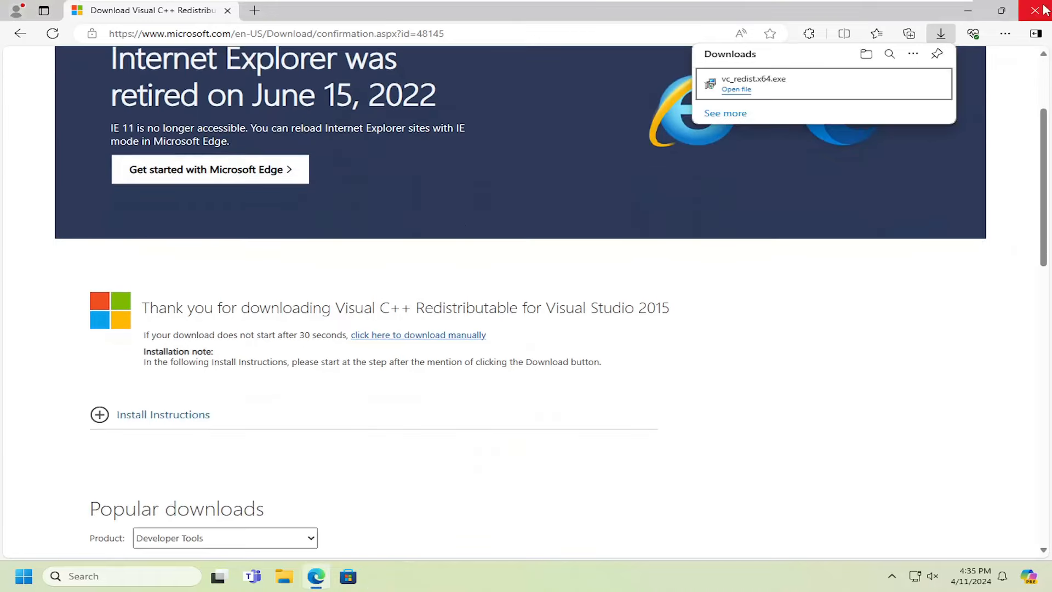
click(1040, 10)
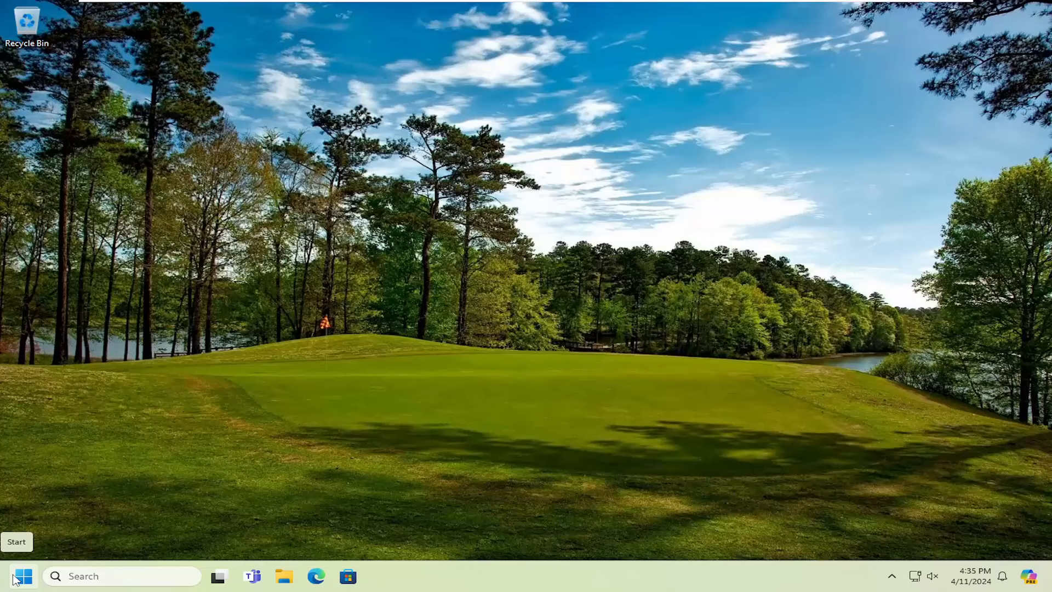